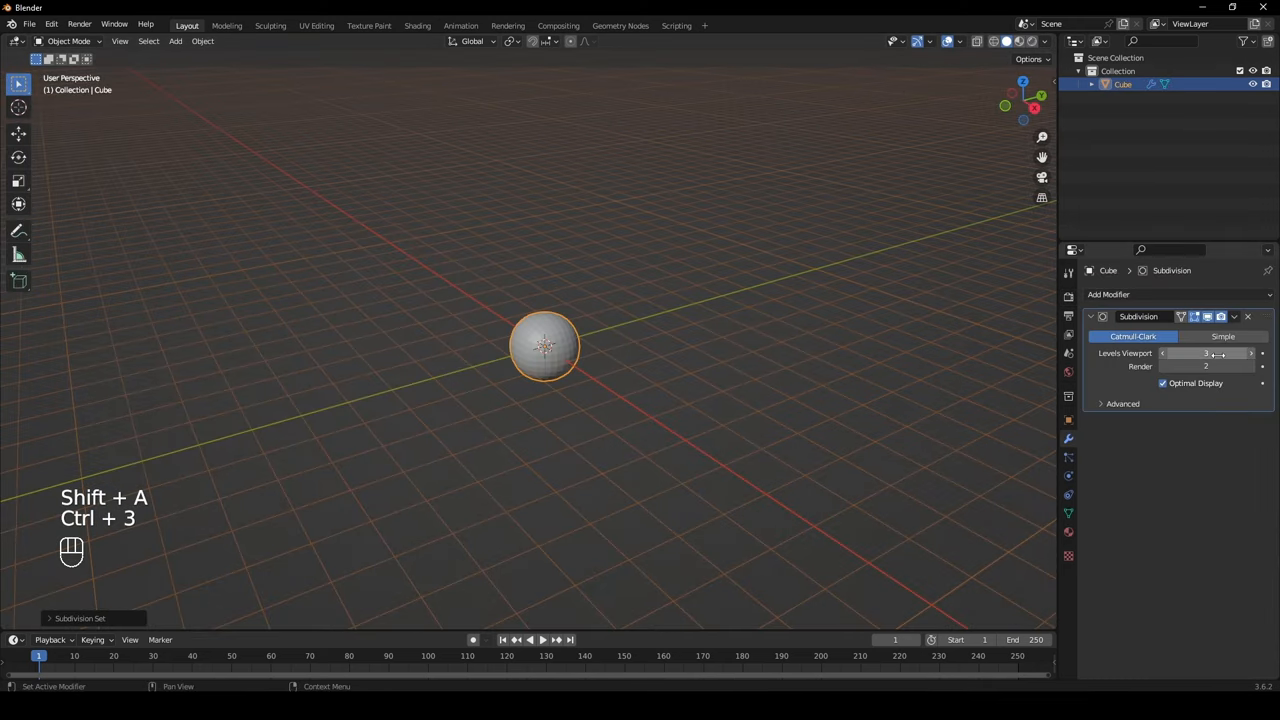
# Step: Enter Edit Mode on the applied subdivided sphere to work on its seam edges
pyautogui.press('Tab')
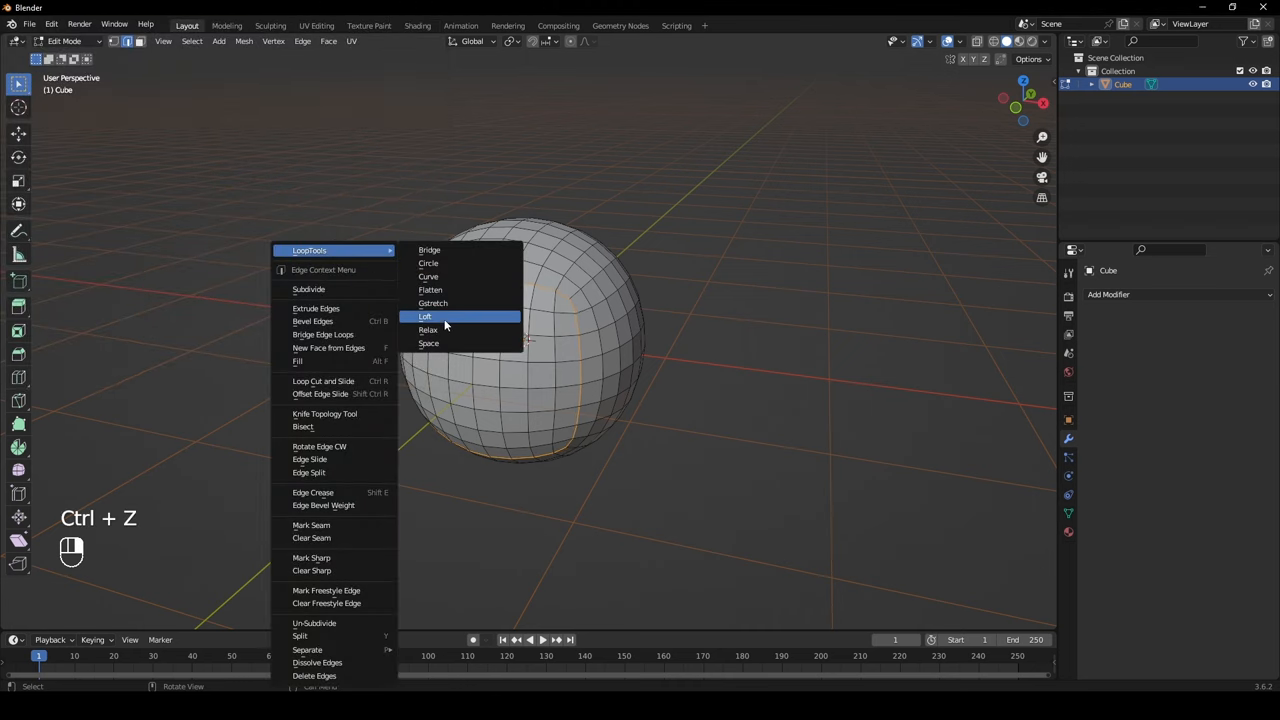
# Step: Relax the seam edge loop with LoopTools and bevel it into a narrow band
pyautogui.click(425, 316)
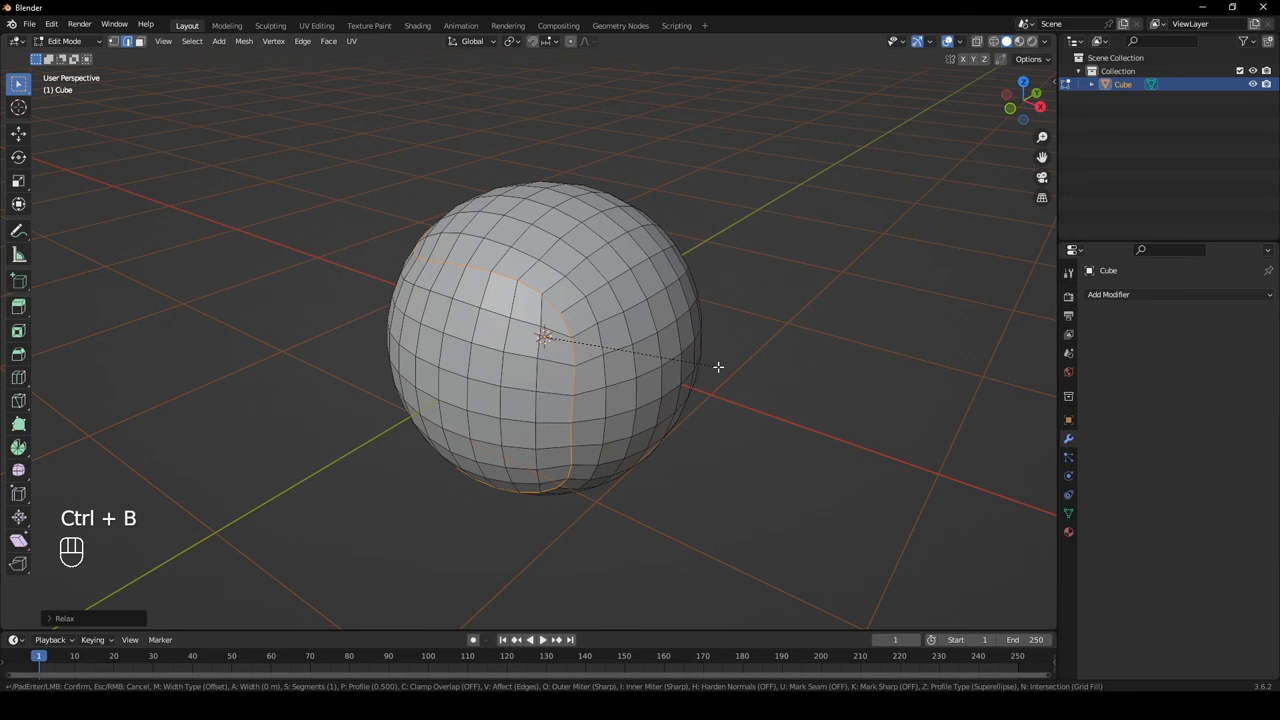
pyautogui.press('a')
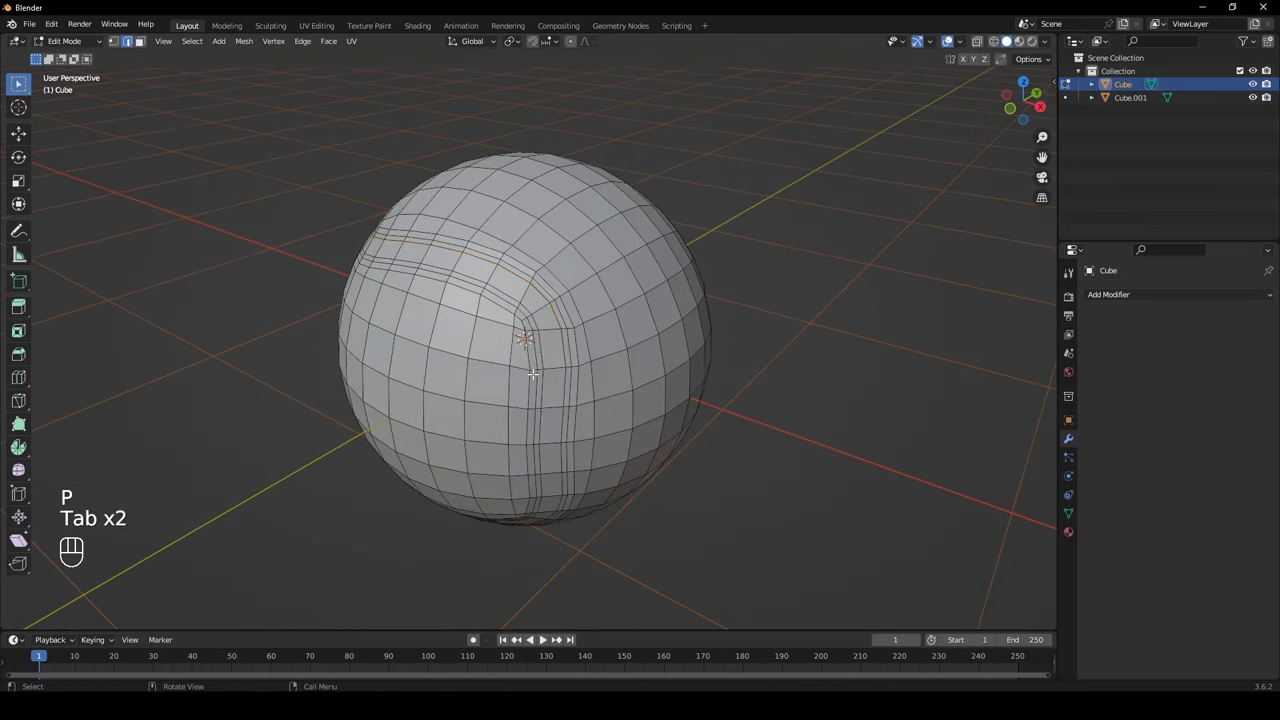
# Step: Exit Edit Mode after separating the seam band and convert the seam tube to mesh
pyautogui.press('Tab')
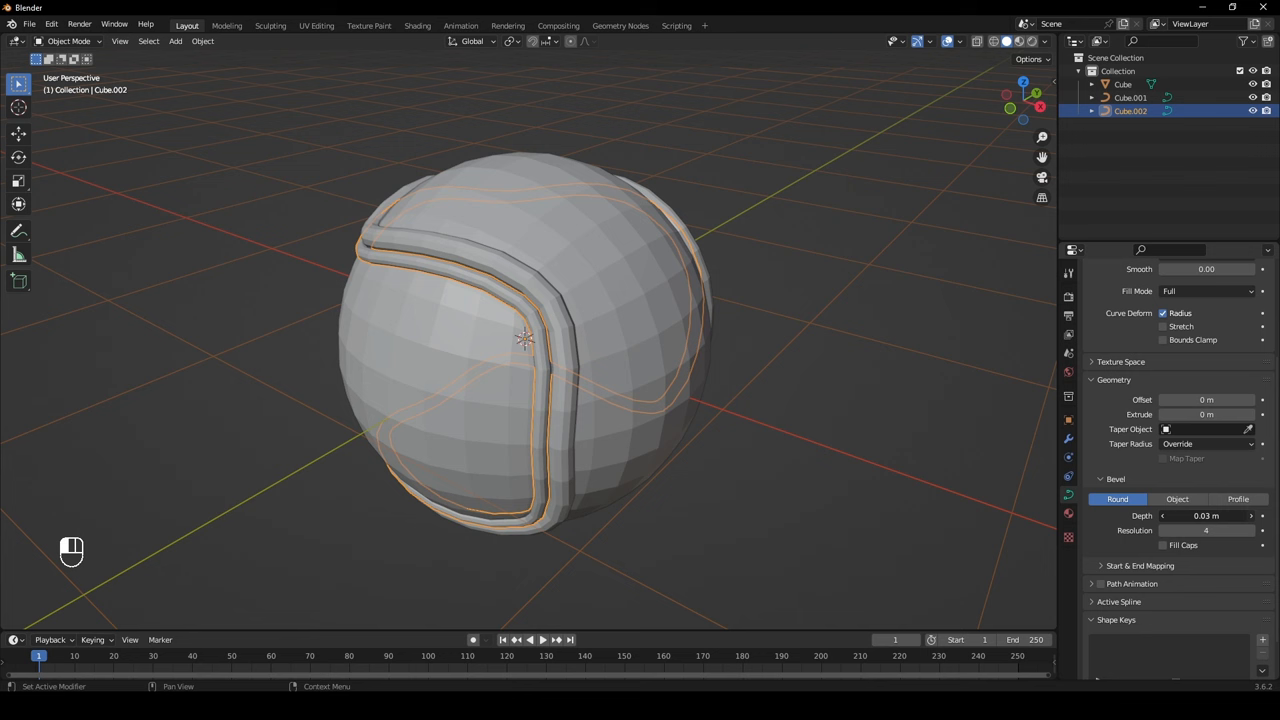
pyautogui.rightClick(525, 340)
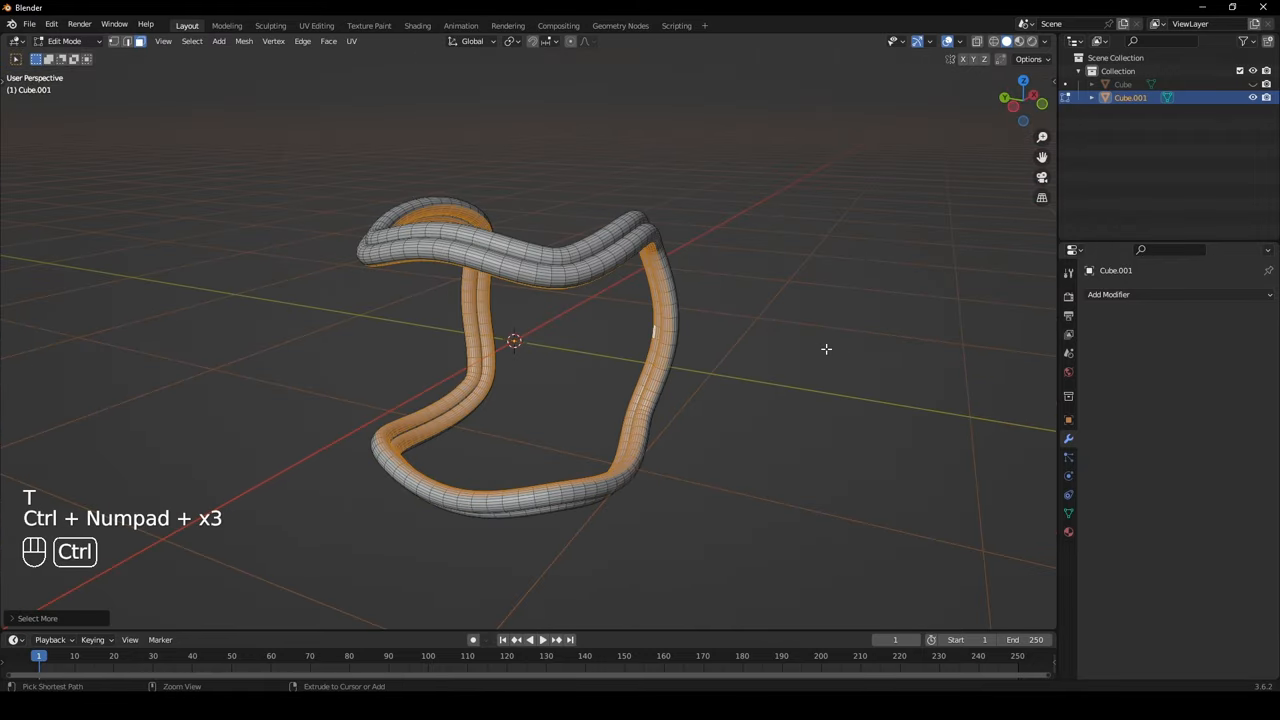
# Step: Delete faces between alternating stitch rings, extrude the segments along normals and scale them onto the ball
pyautogui.press('x')
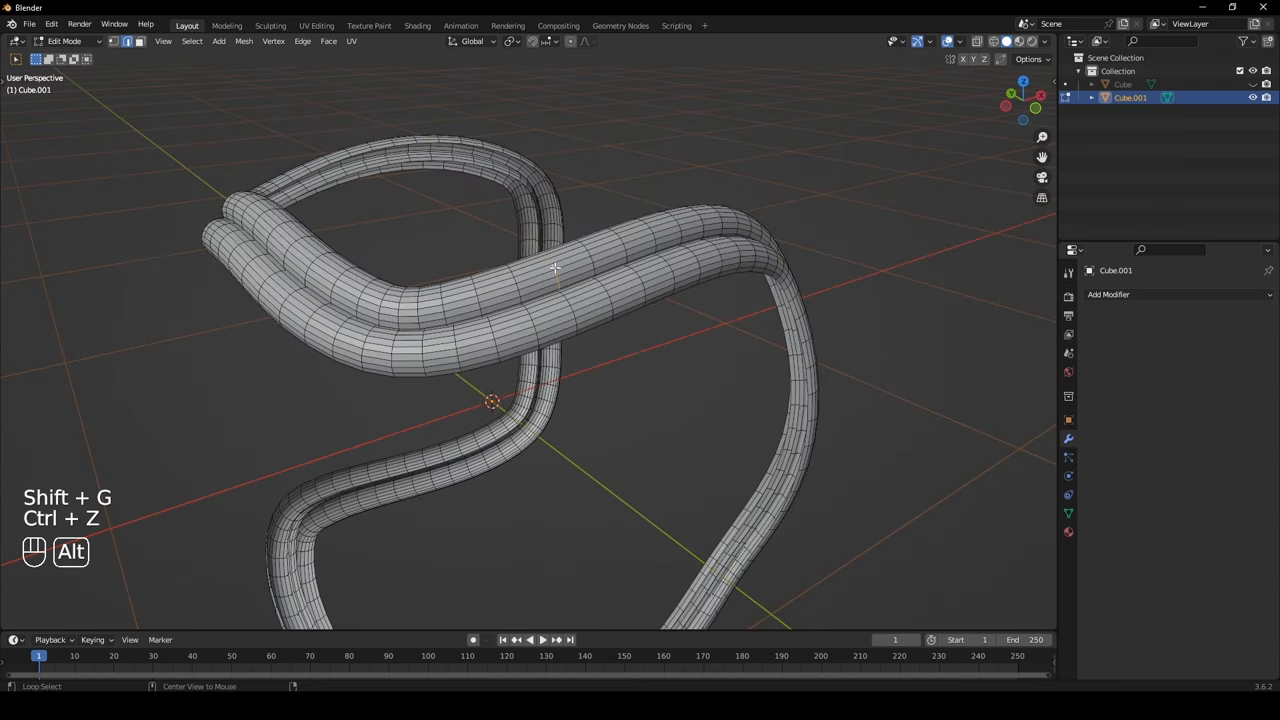
pyautogui.press('shift+g')
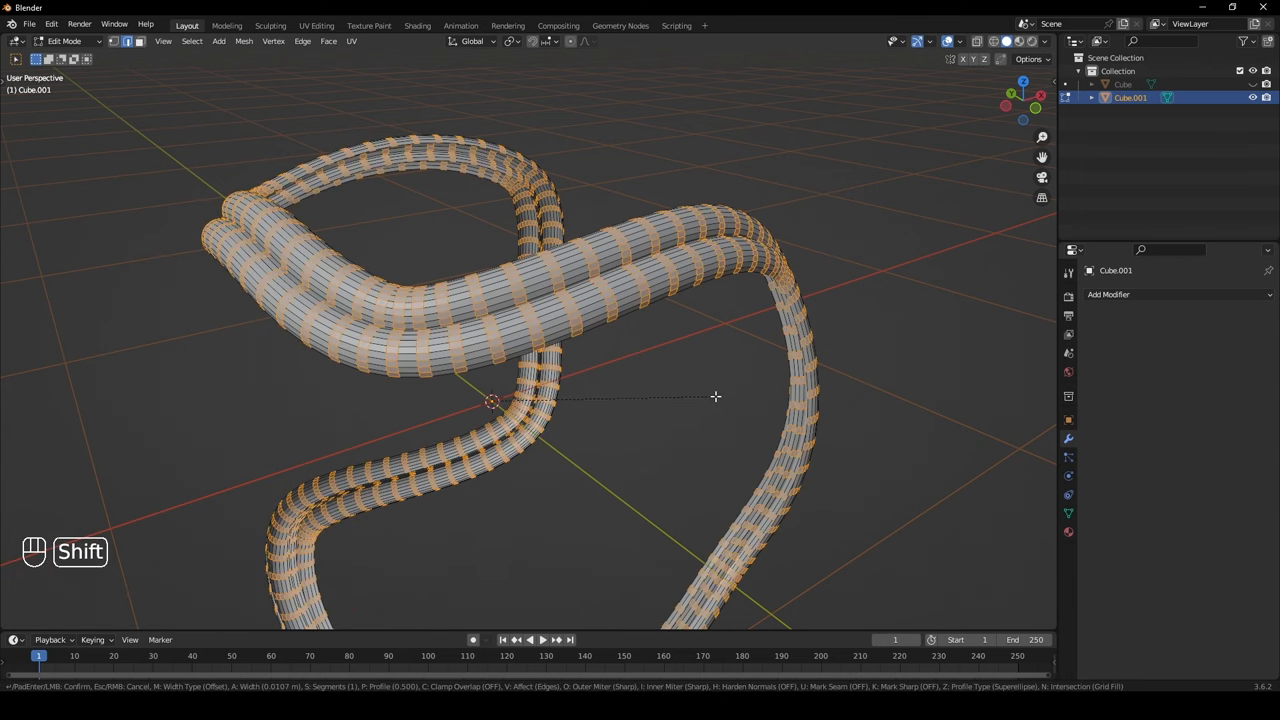
pyautogui.press('x')
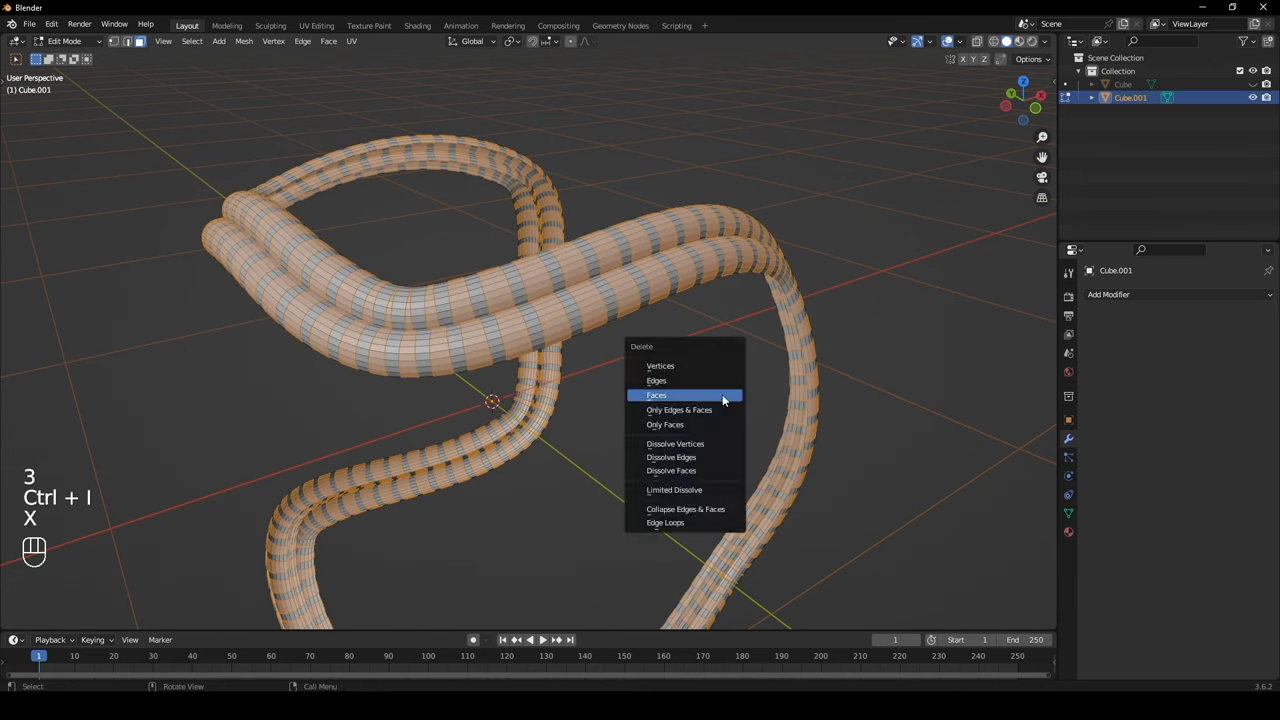
pyautogui.click(656, 394)
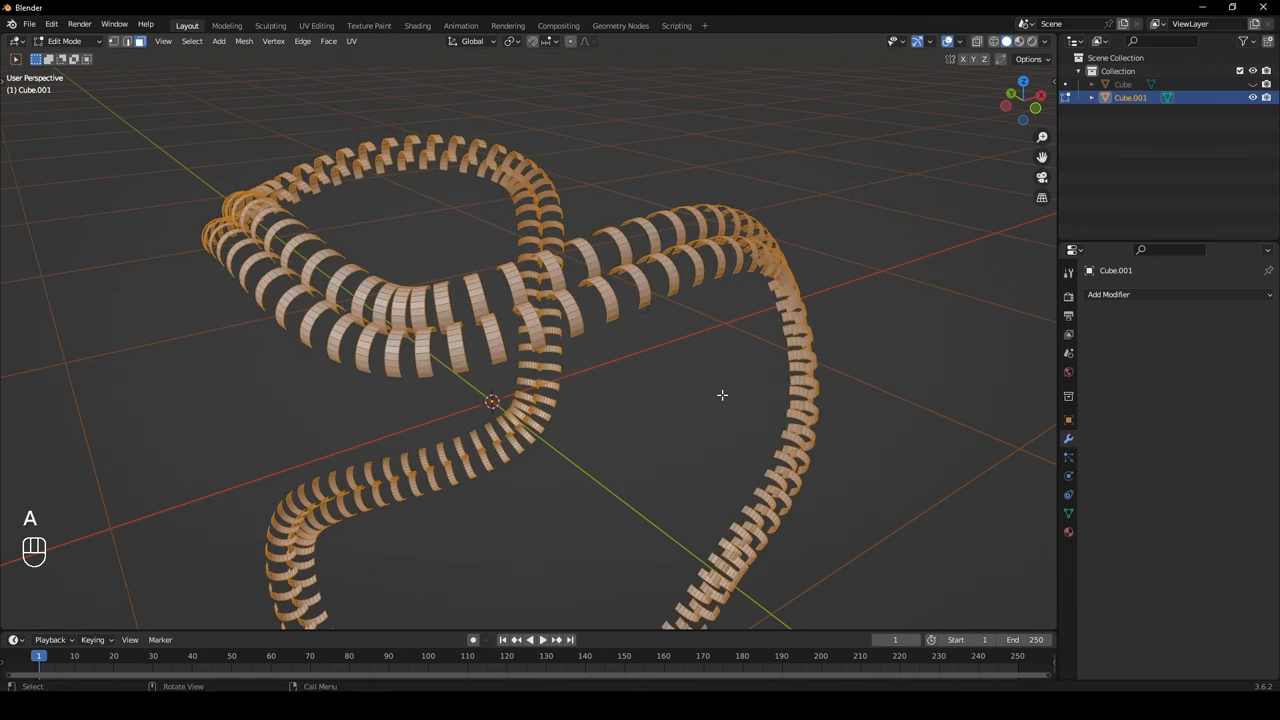
pyautogui.press('alt+e')
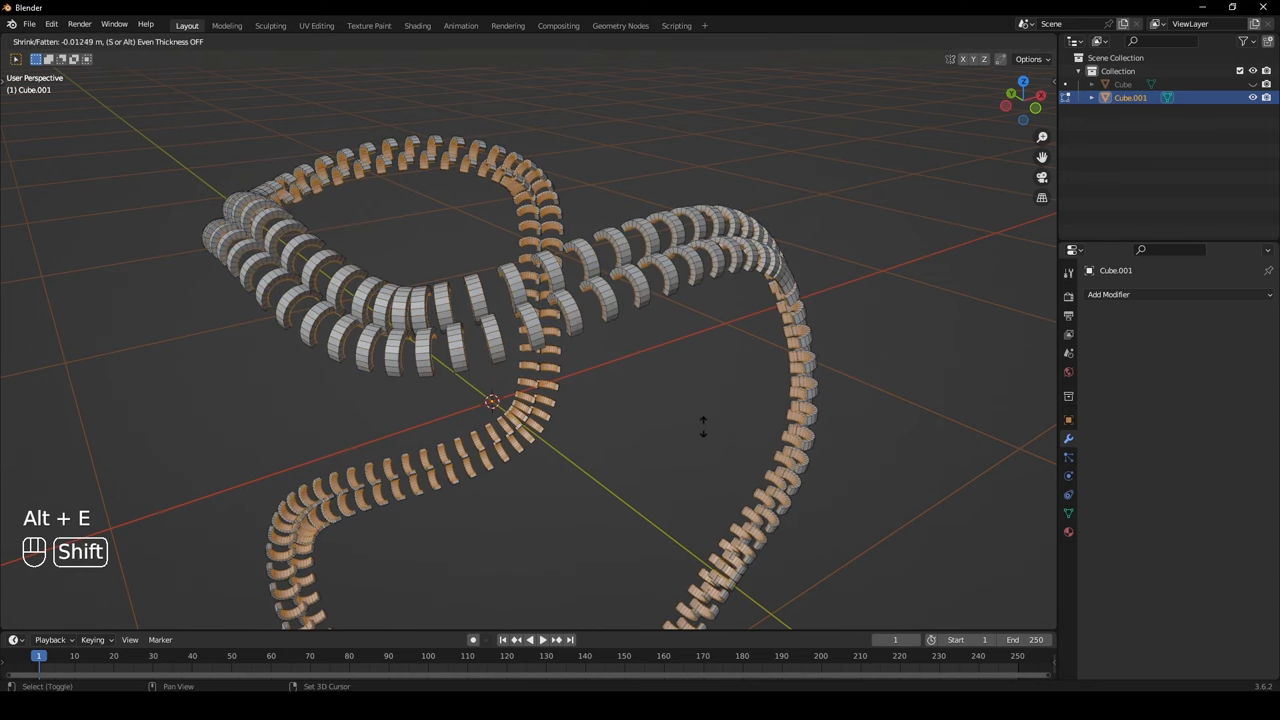
pyautogui.press('s')
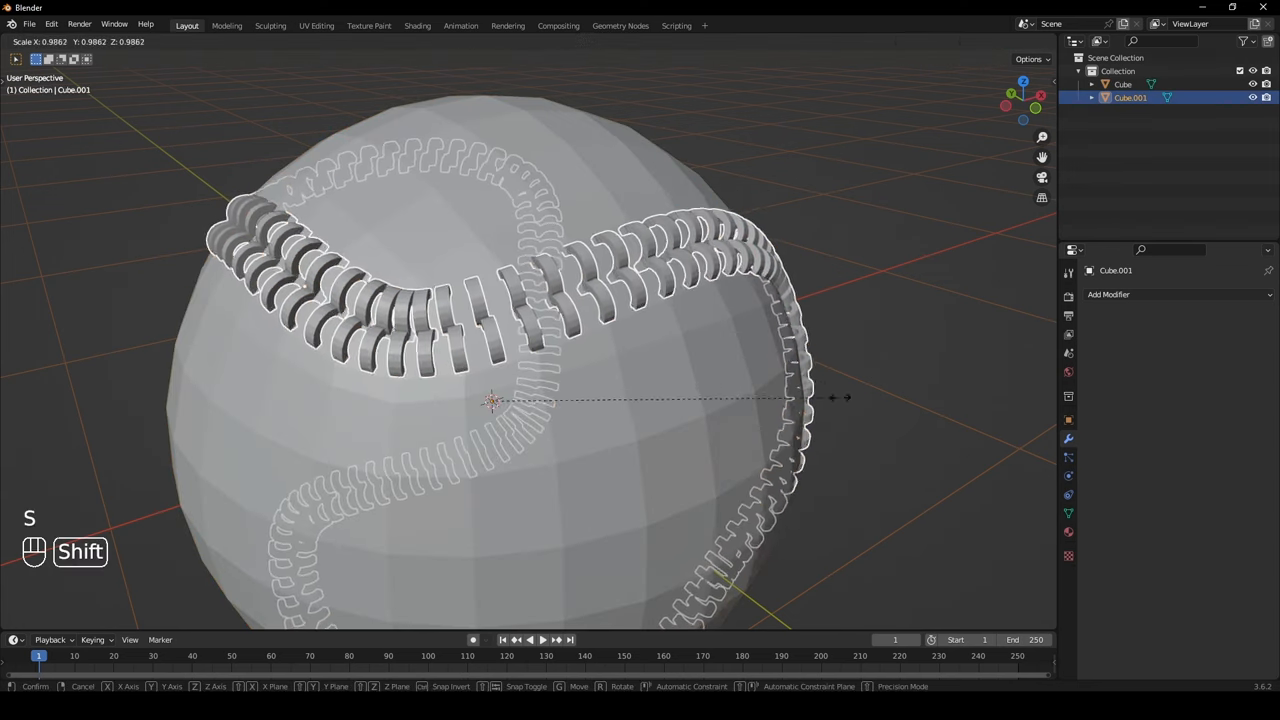